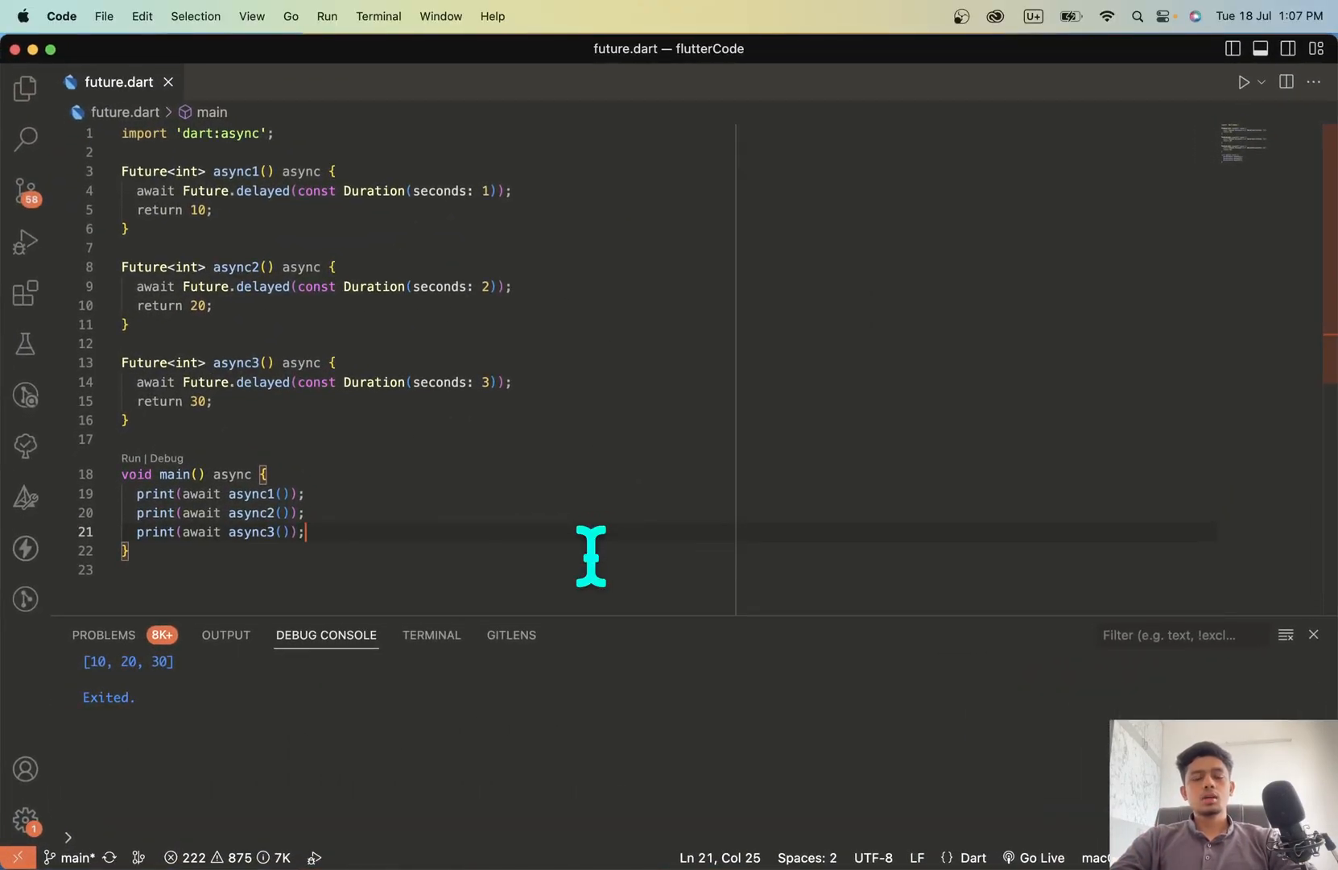
mouse_move(312, 381)
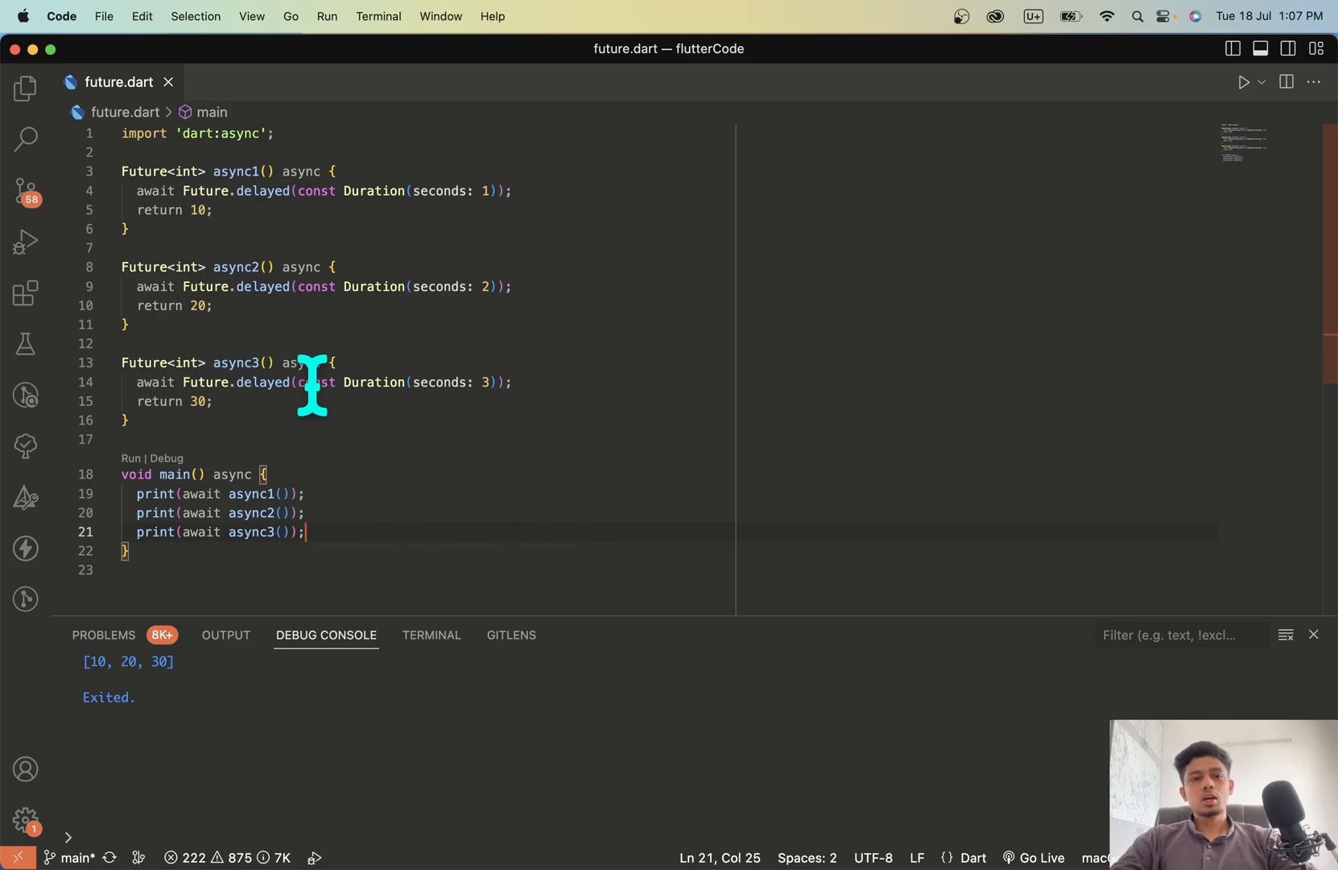
mouse_move(391, 504)
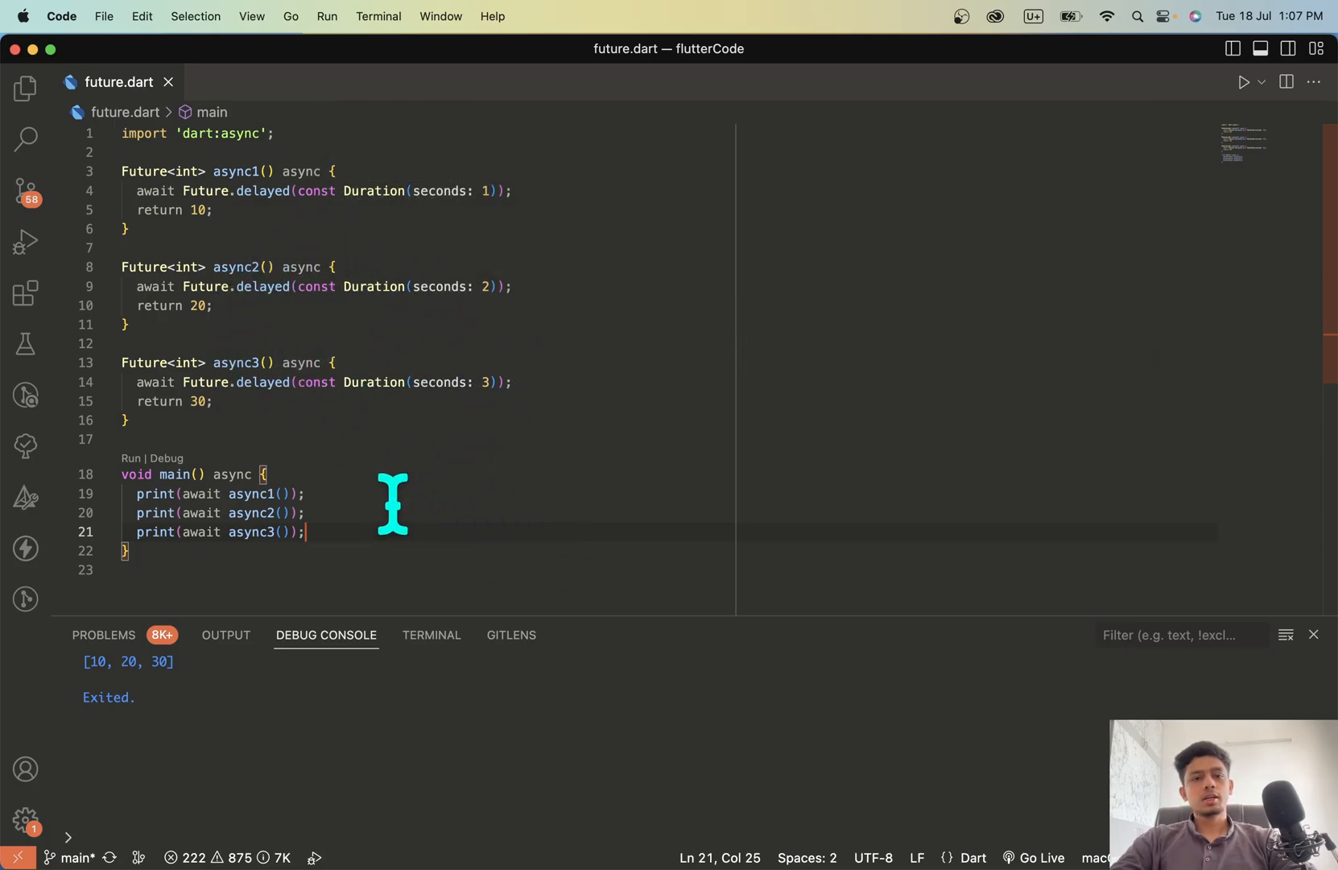
Rerun future.dart despite the build errors so the console prints 10, 20 and 30
left_click(126, 229)
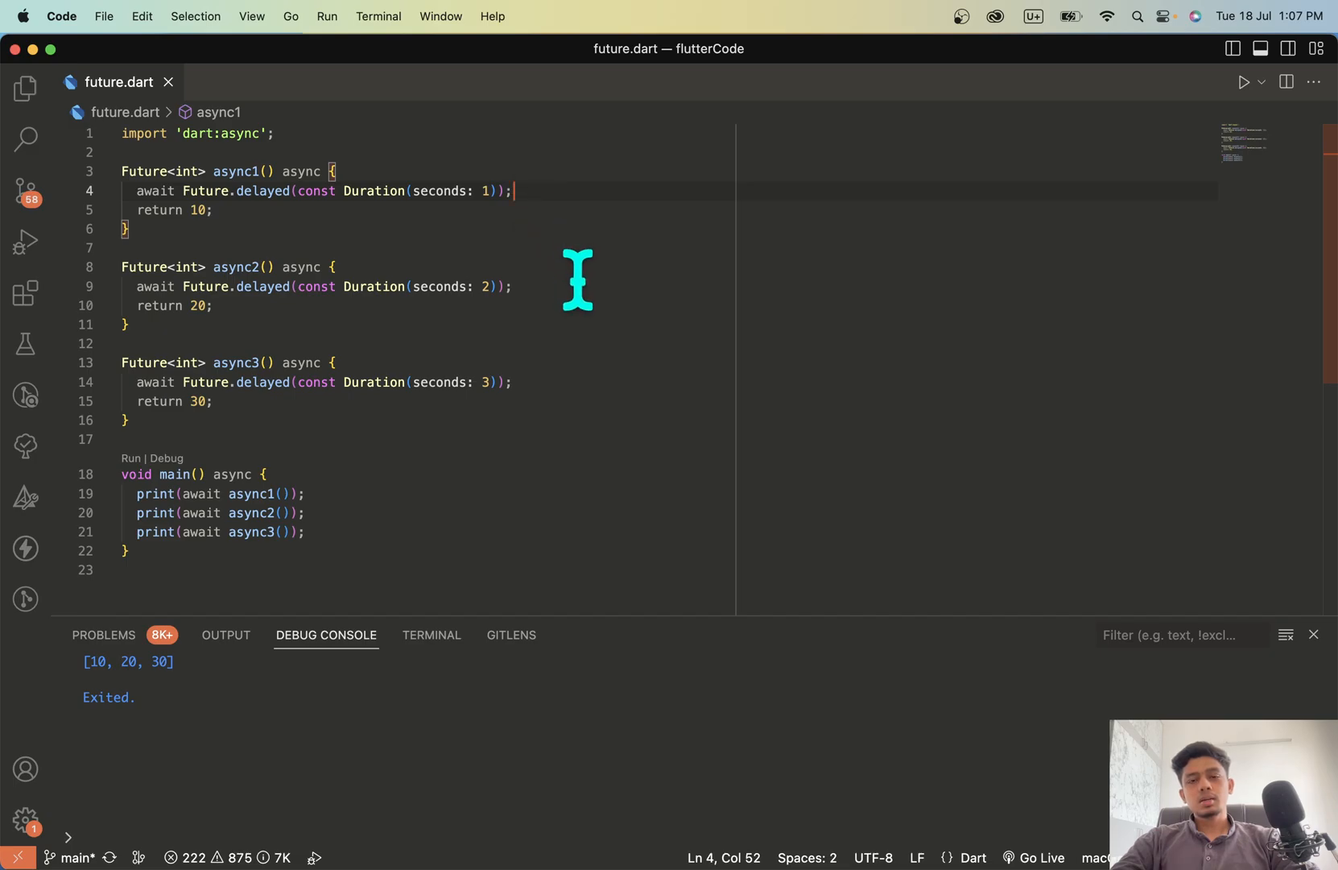
mouse_move(444, 393)
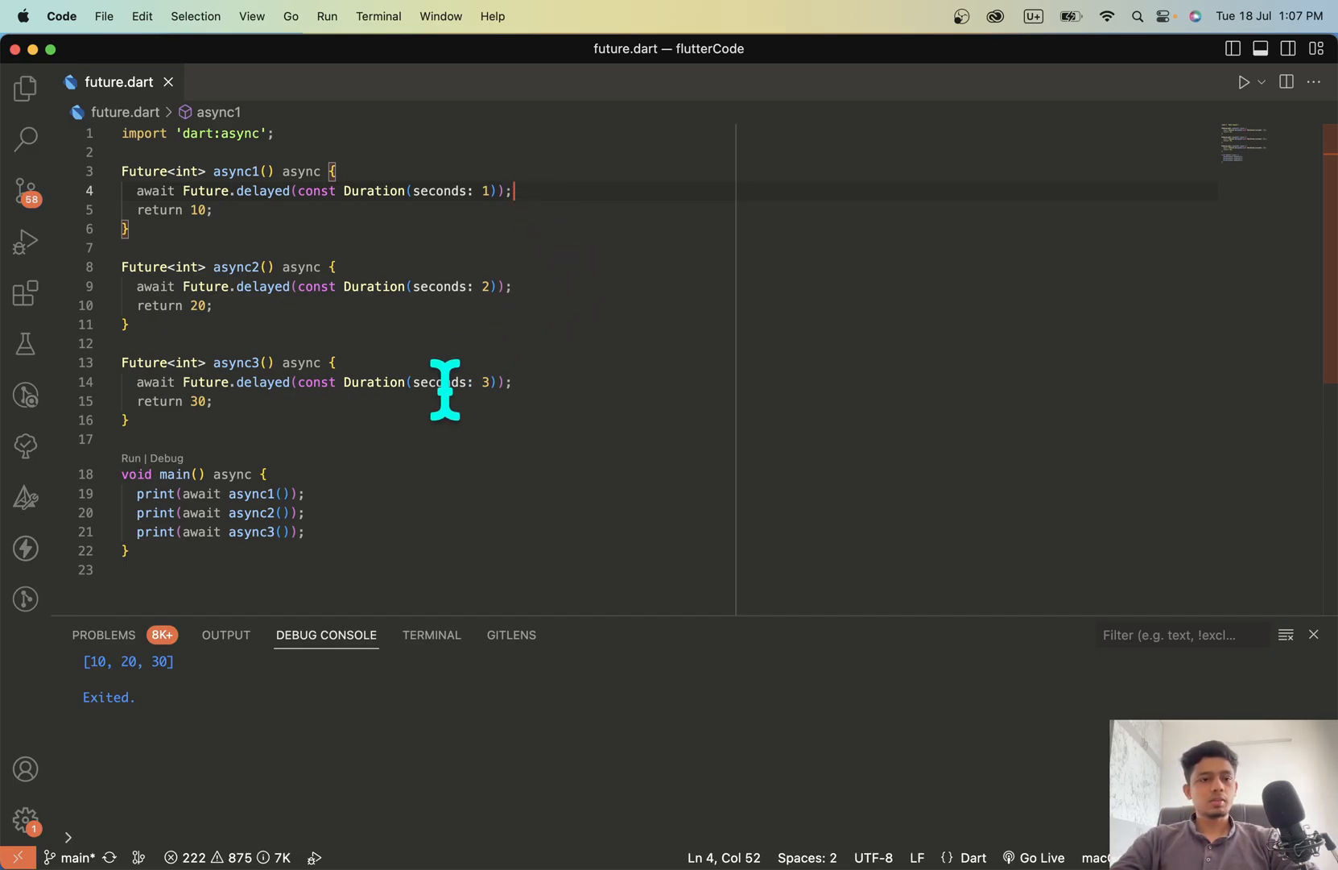
scroll("down", 3)
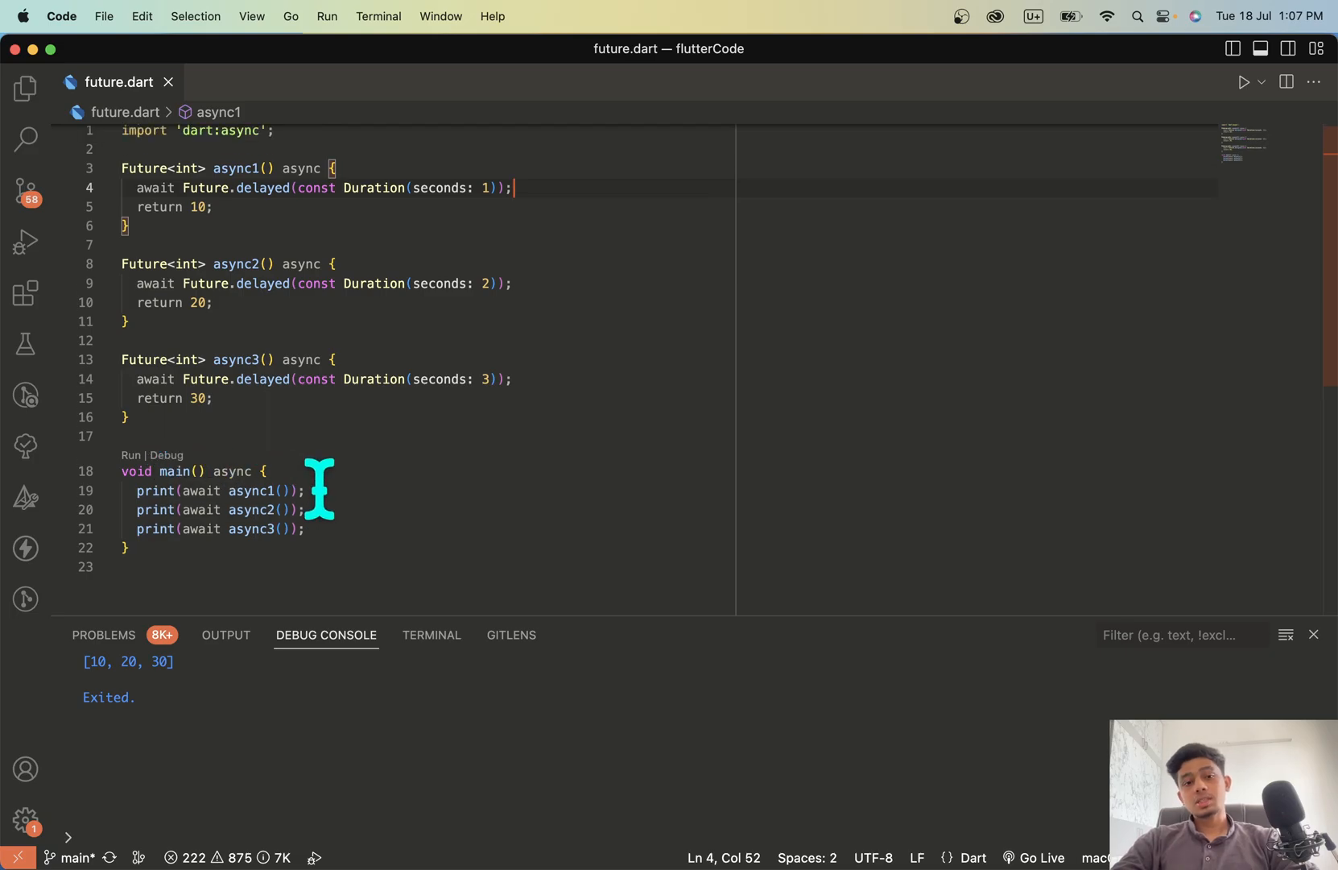
left_click(1243, 82)
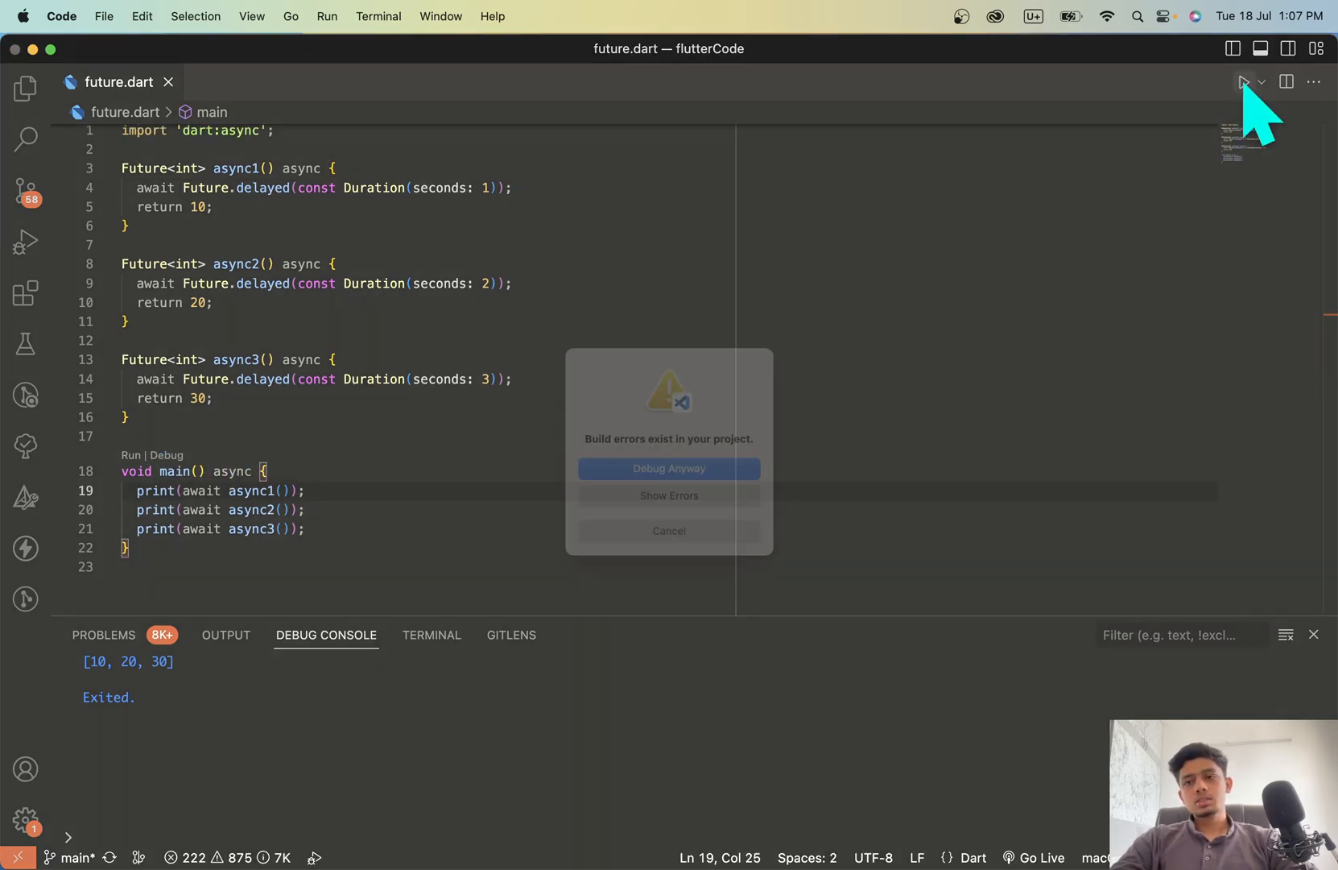
left_click(669, 468)
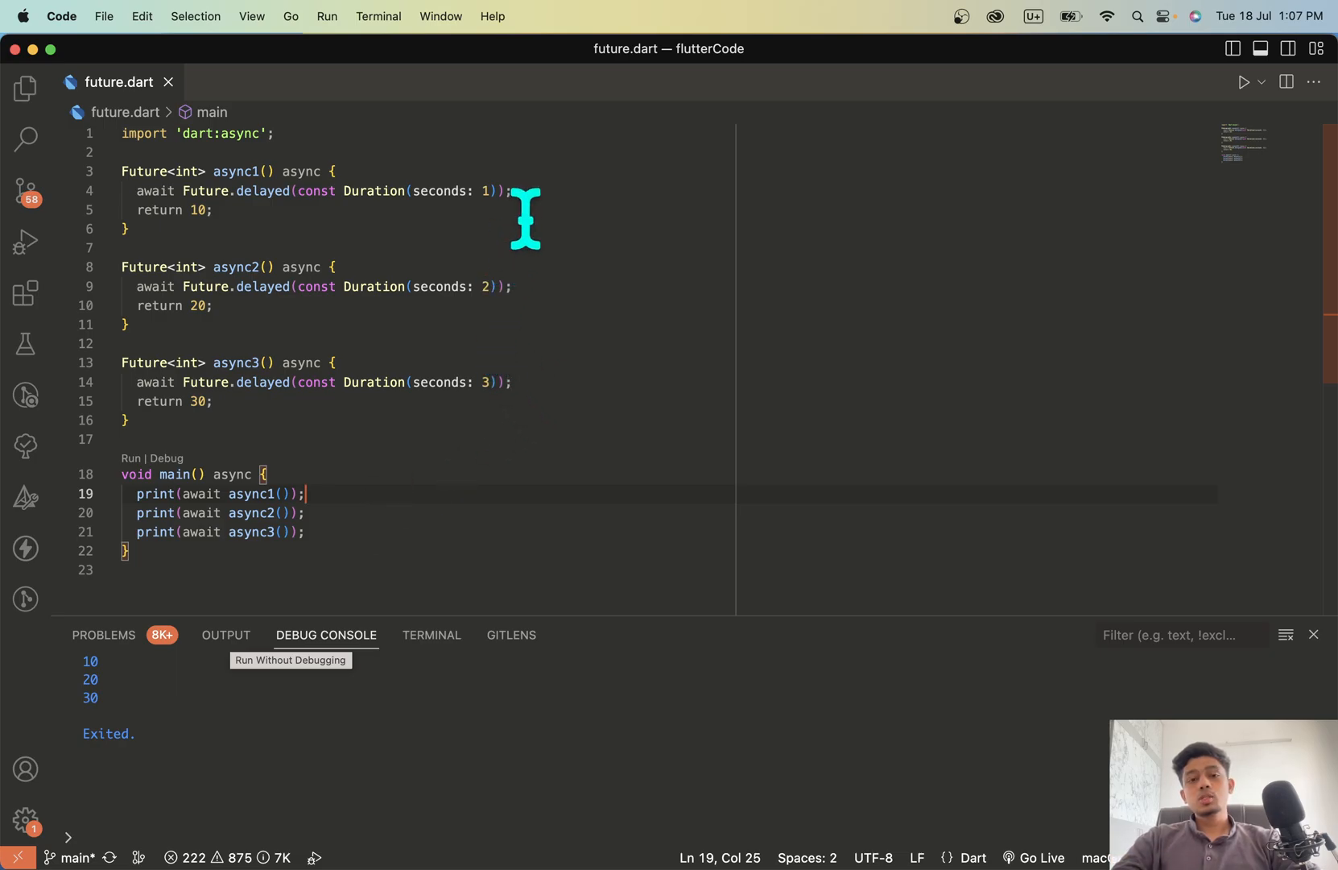
mouse_move(544, 280)
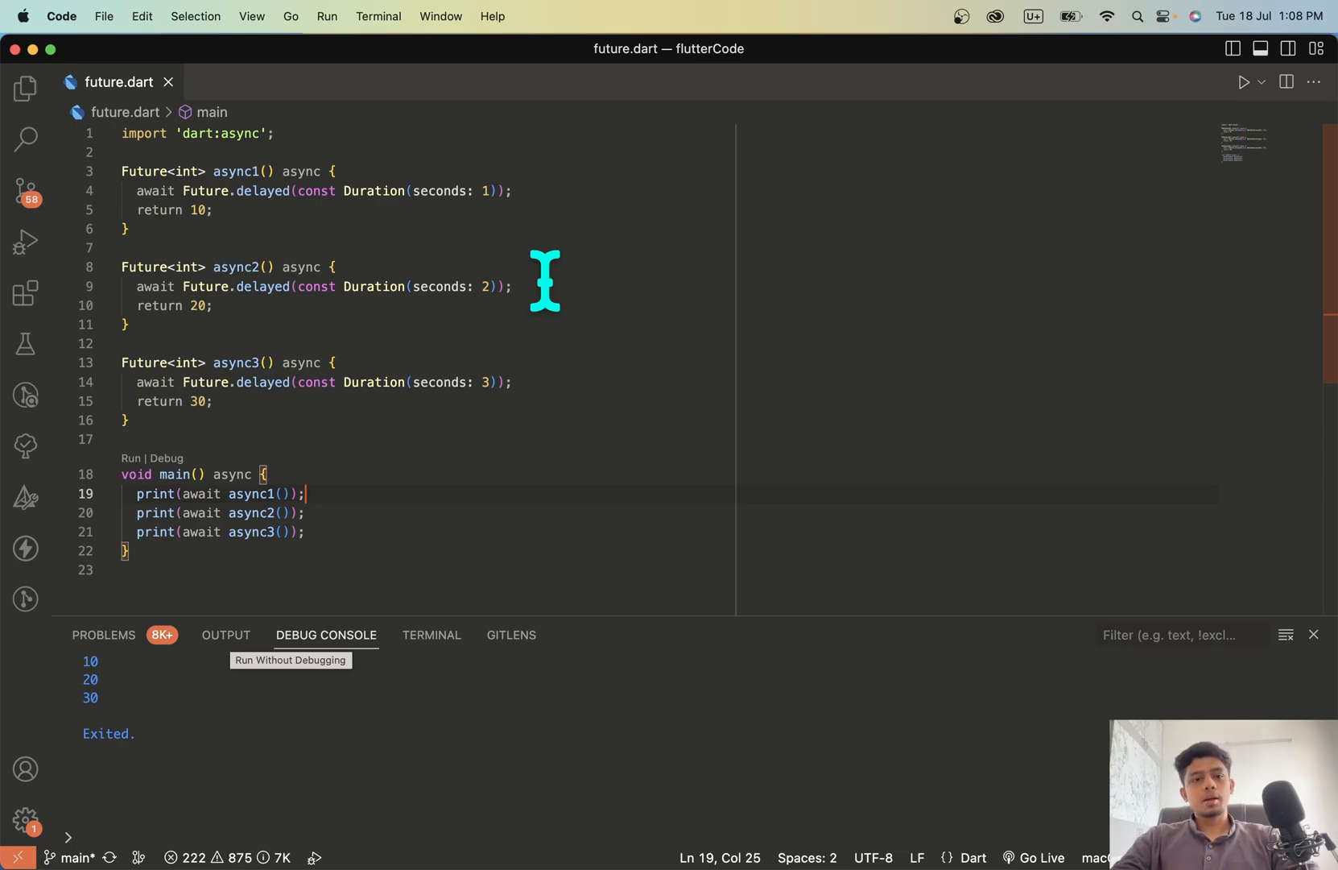
mouse_move(451, 489)
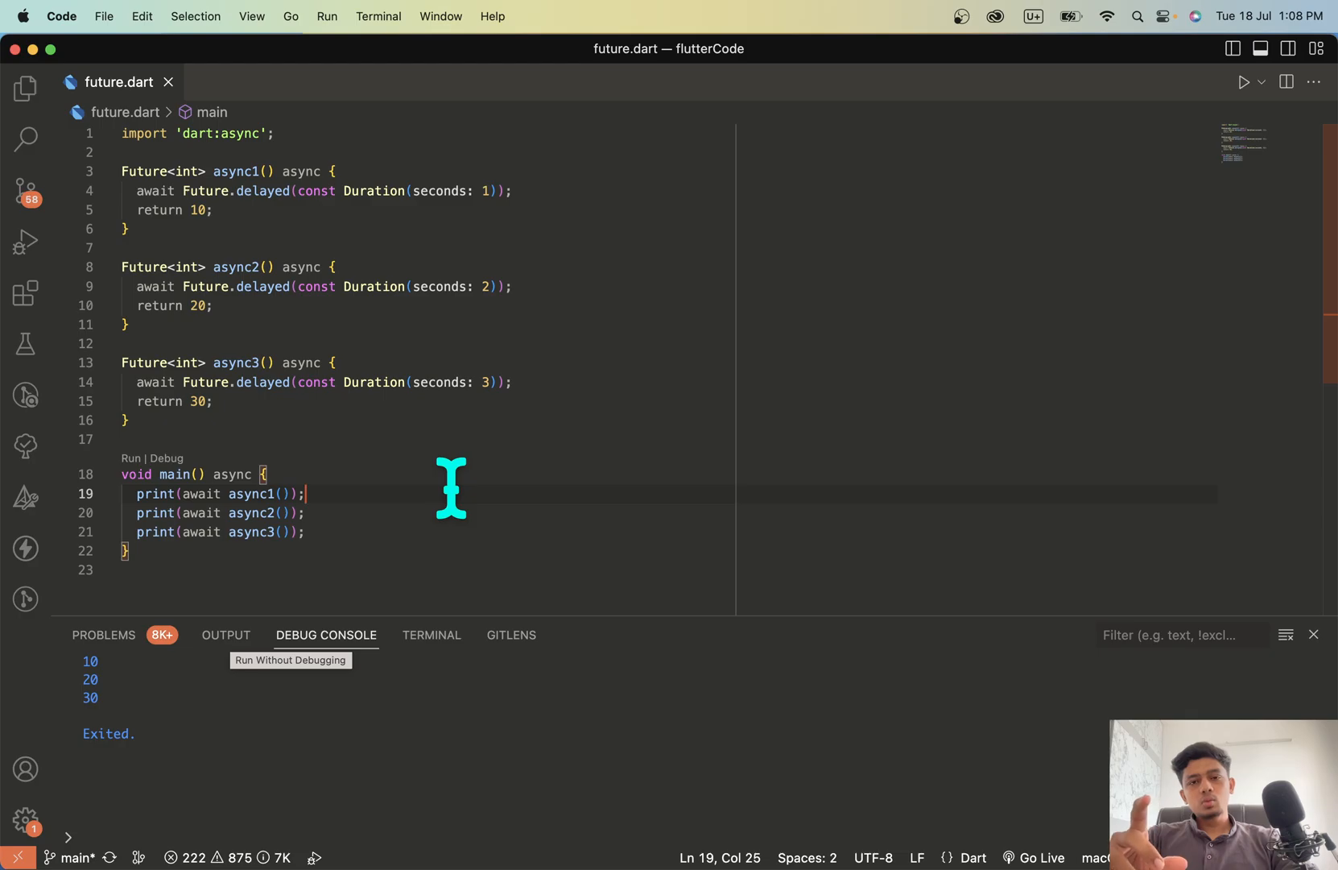
mouse_move(427, 521)
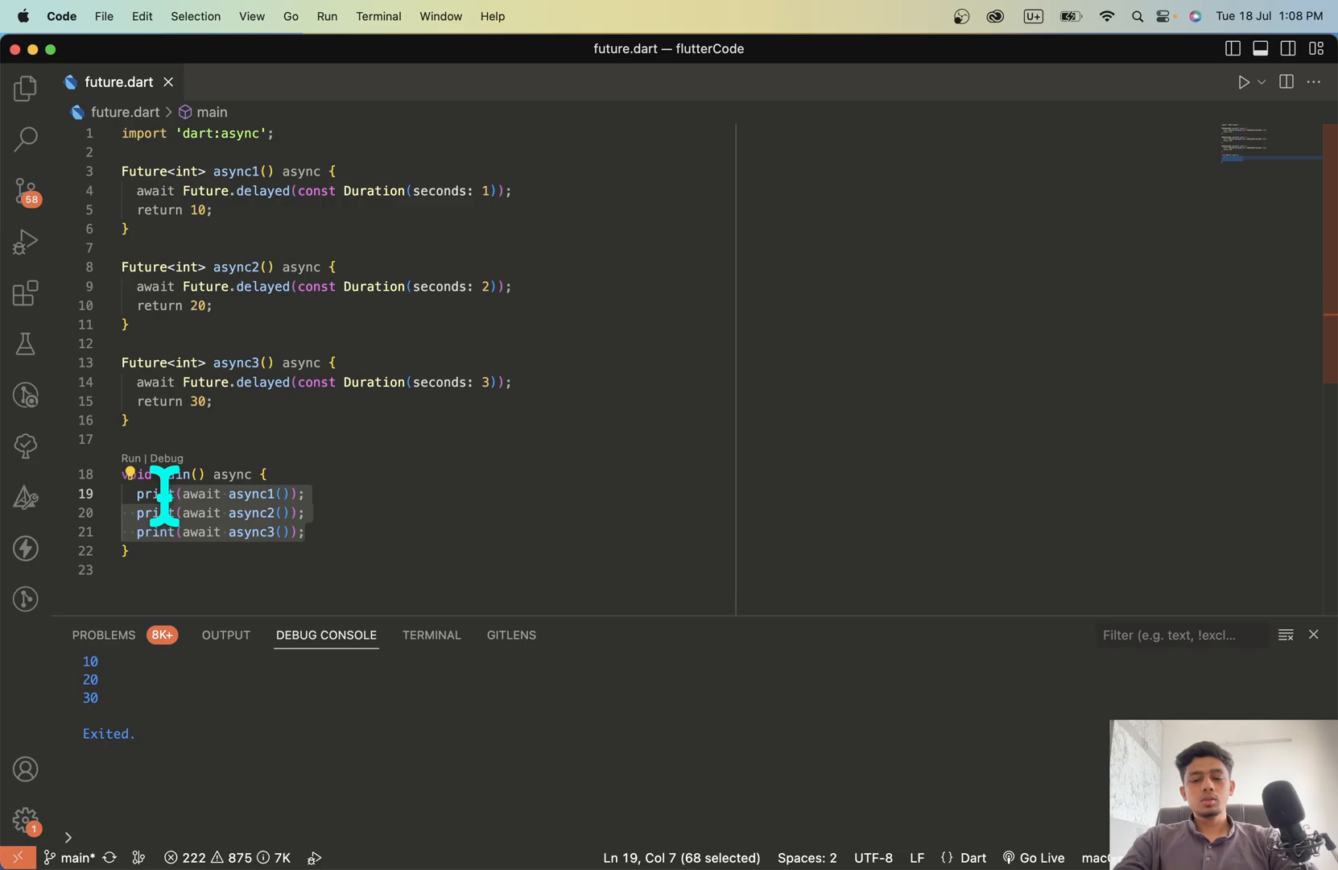
Comment out main's print lines and call Future.wait([async1(), async2(), async3()]).then((value) {})
key("Cmd+/")
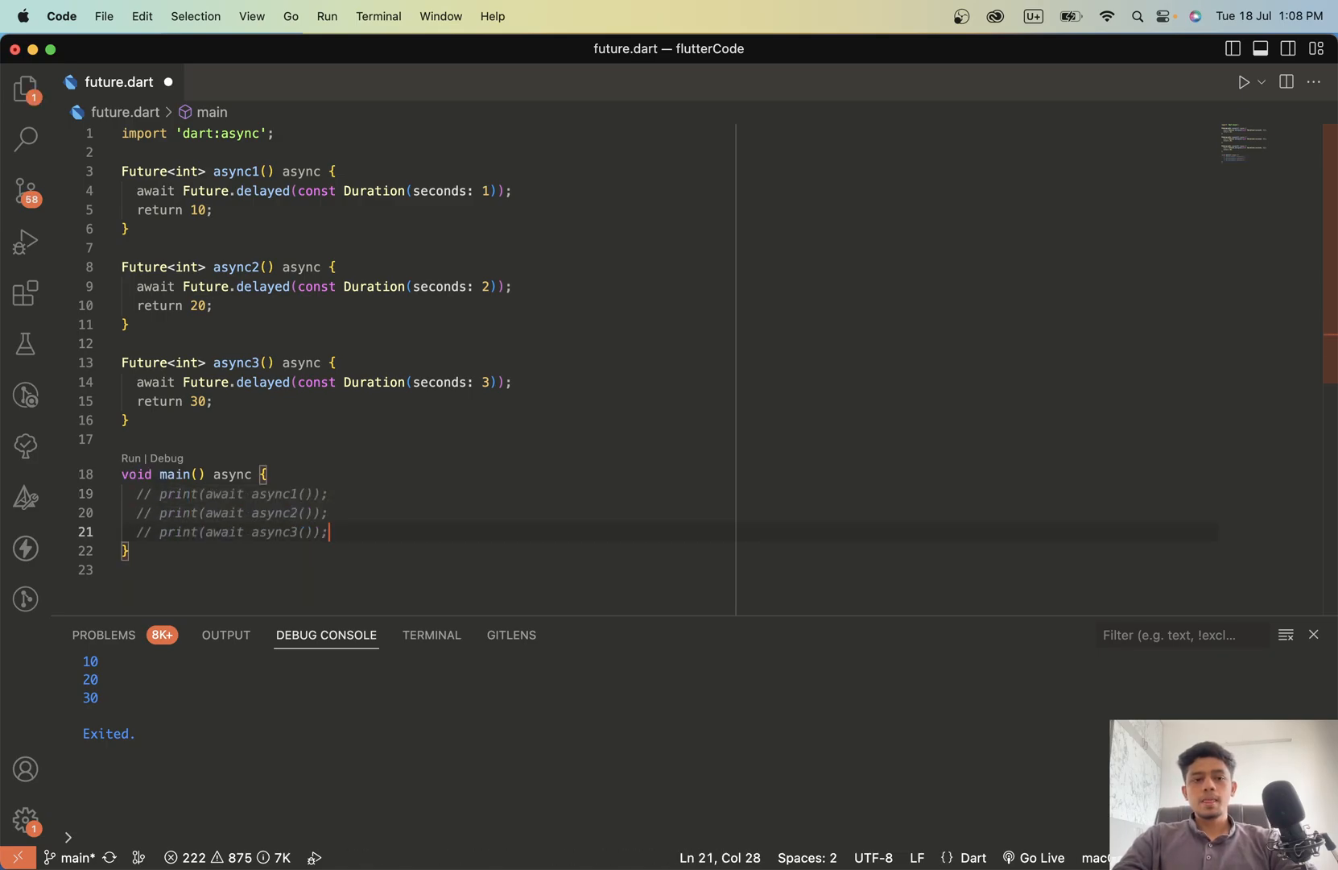
type("Fure")
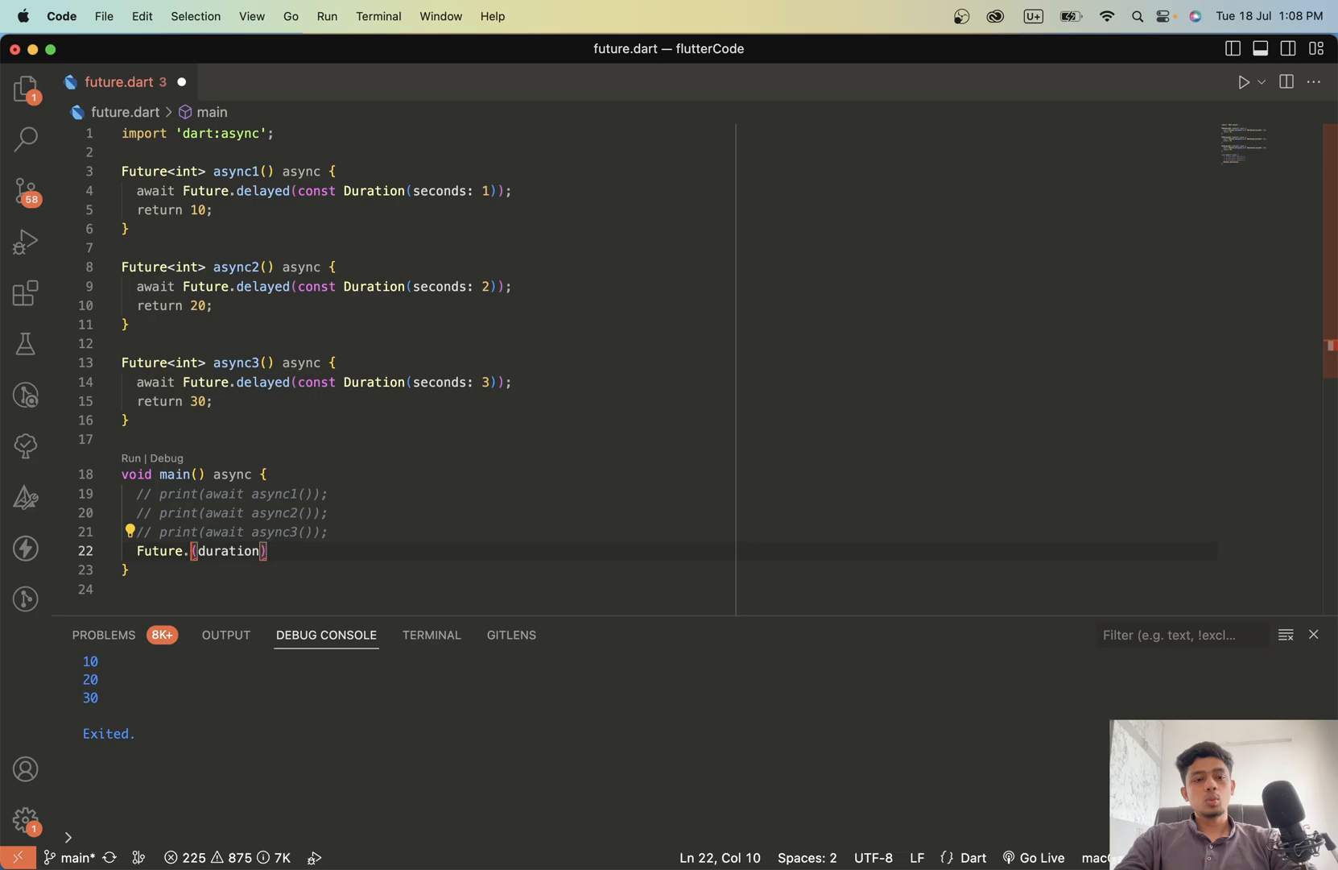
type("wait")
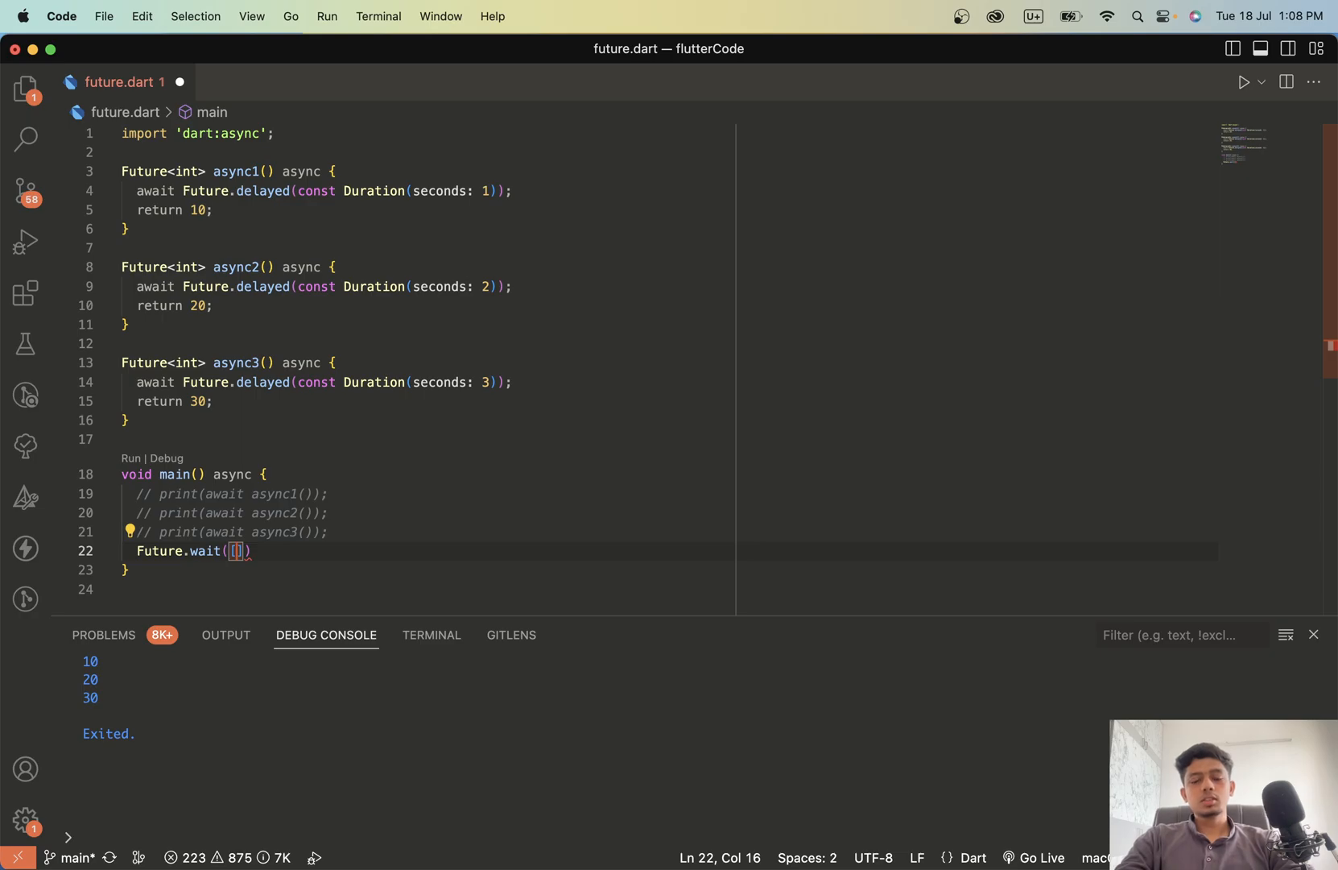
type("async1()")
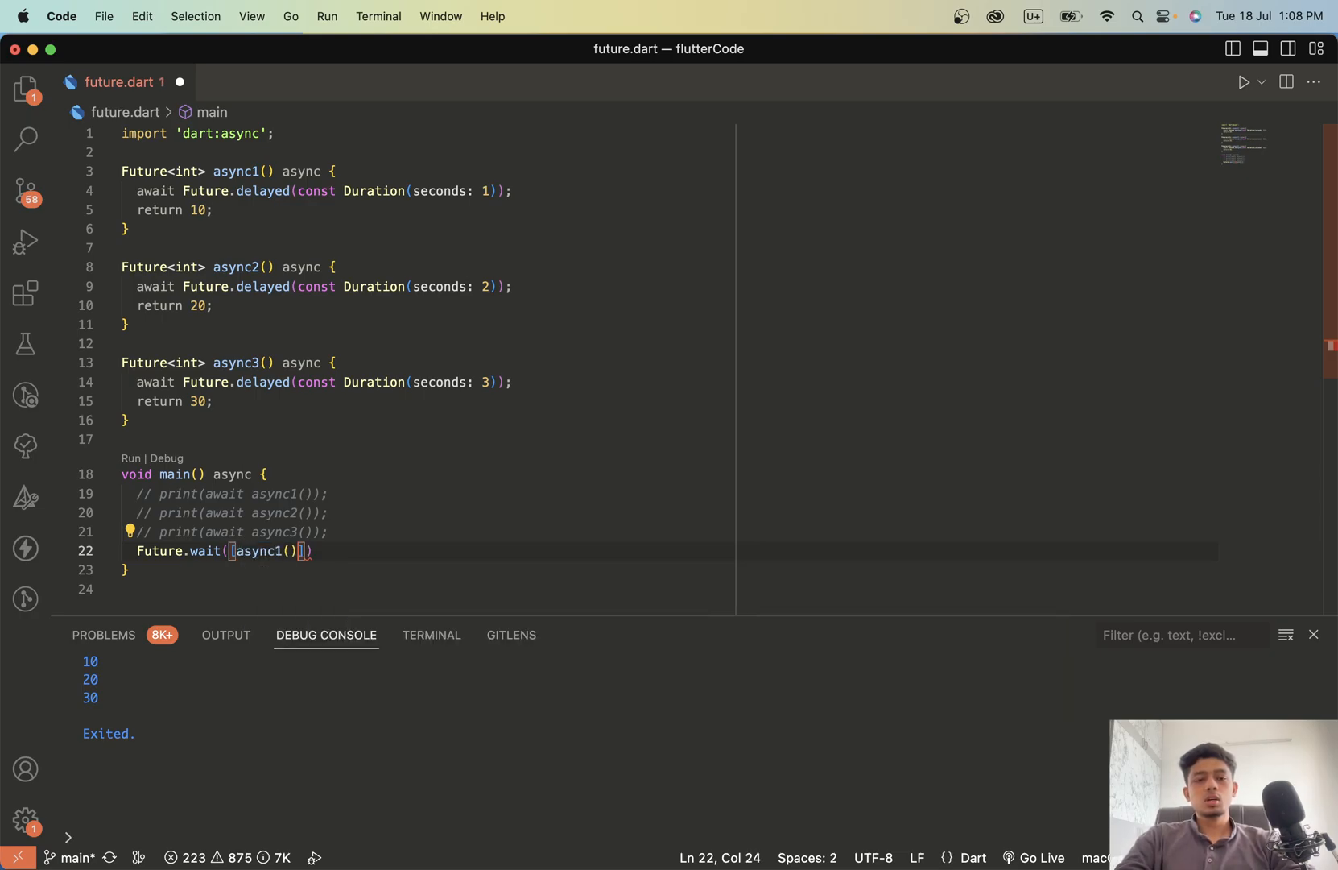
type(",as")
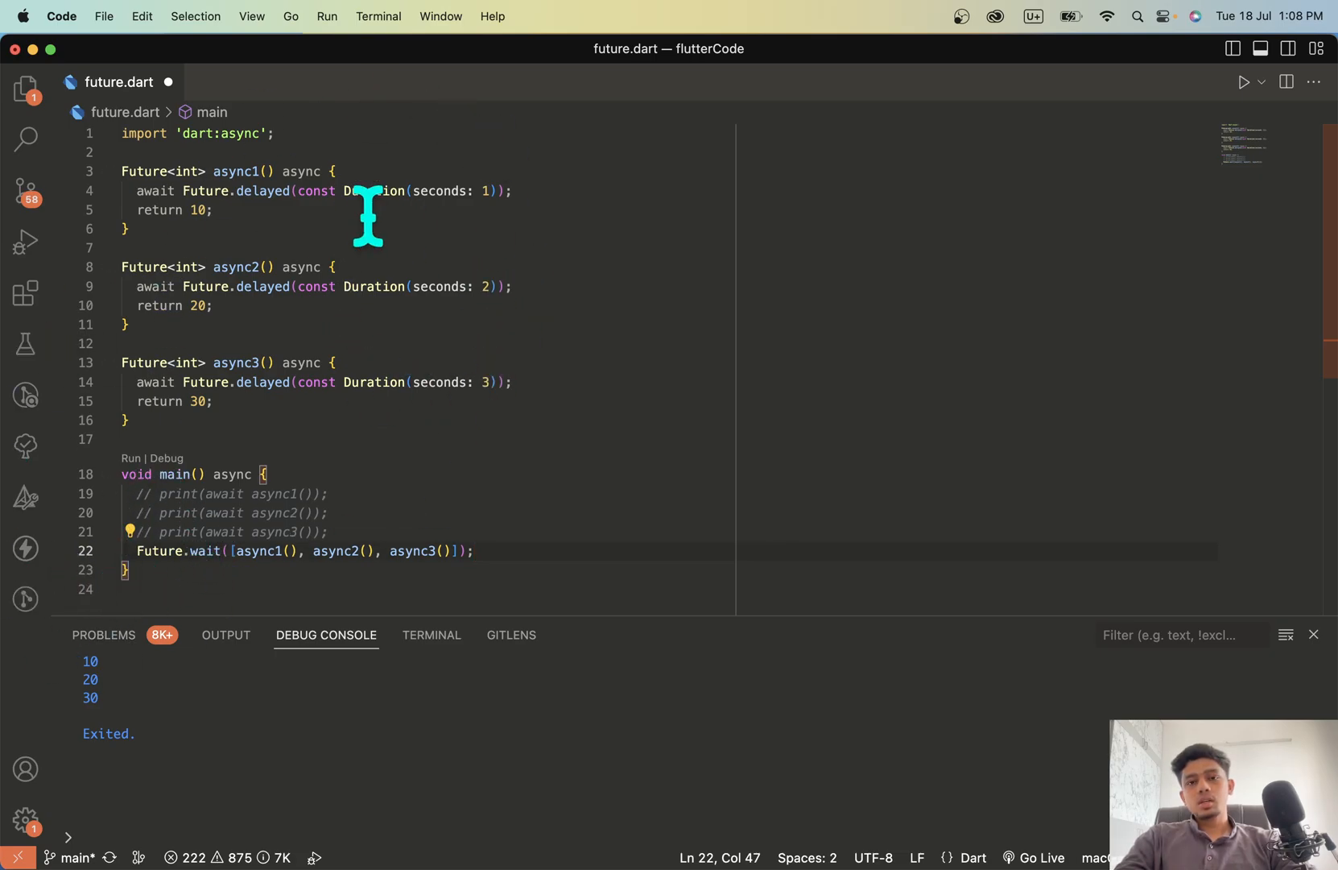
mouse_move(436, 286)
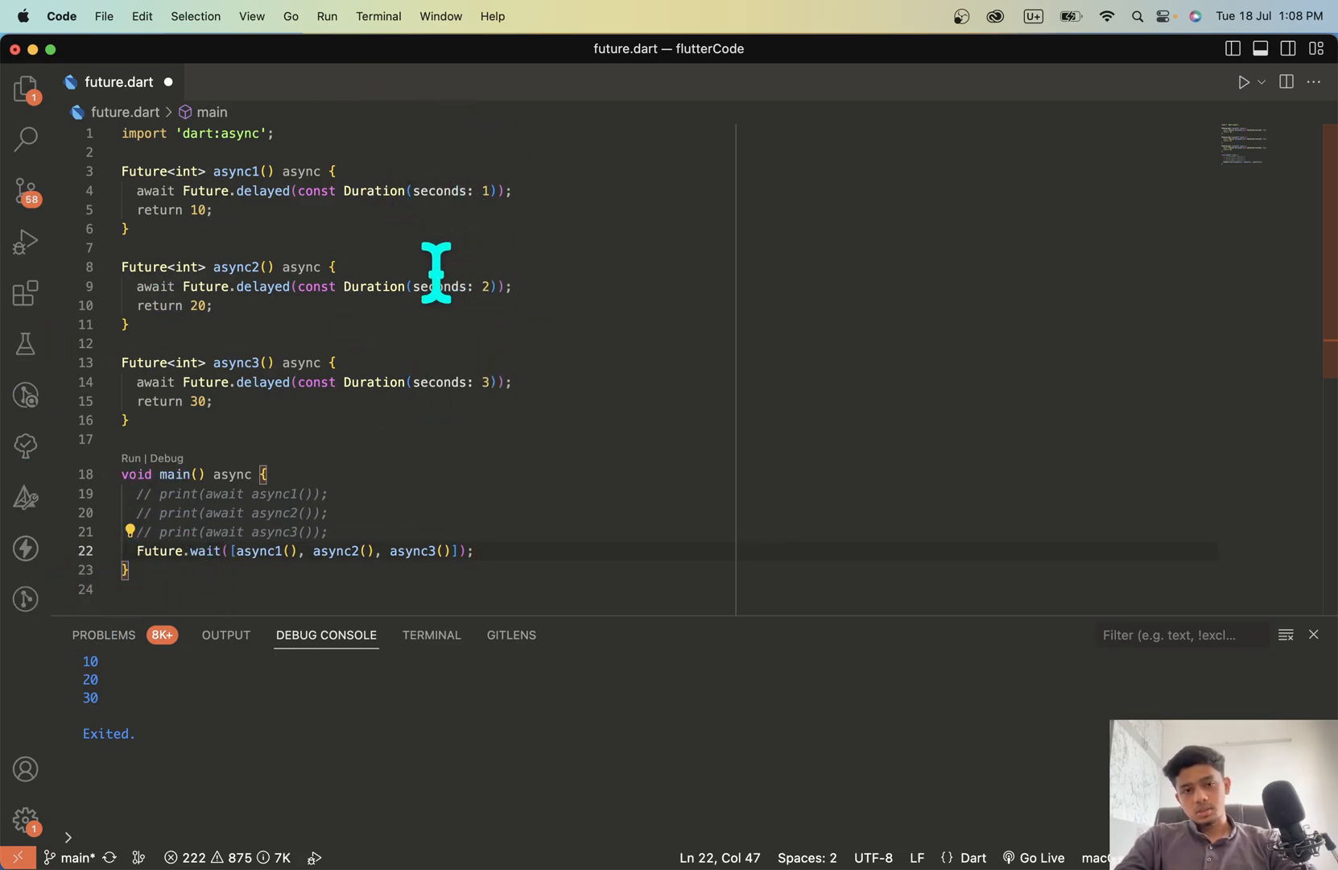
type(".then((value) {")
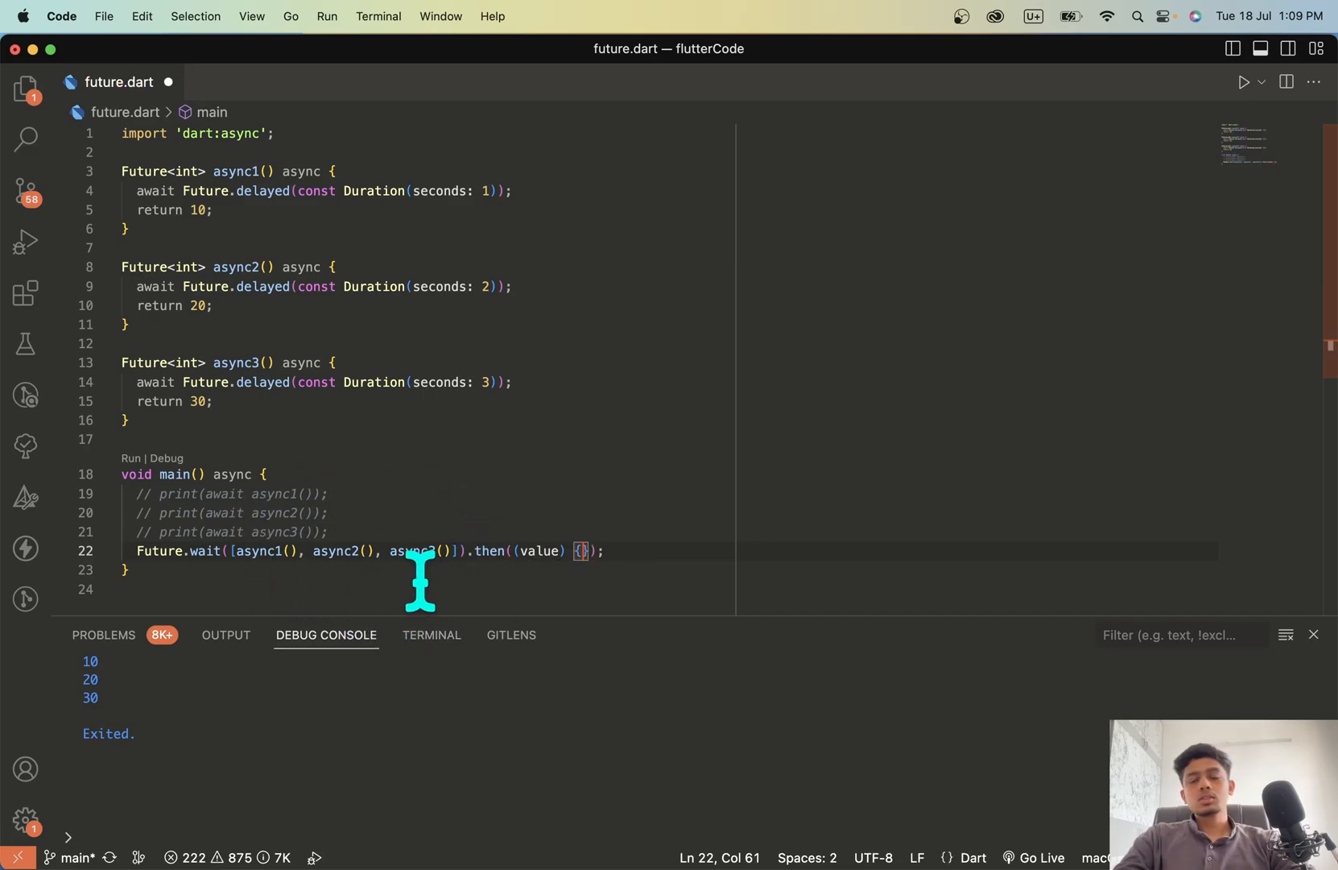
Add print(value); inside the then callback
type("print")
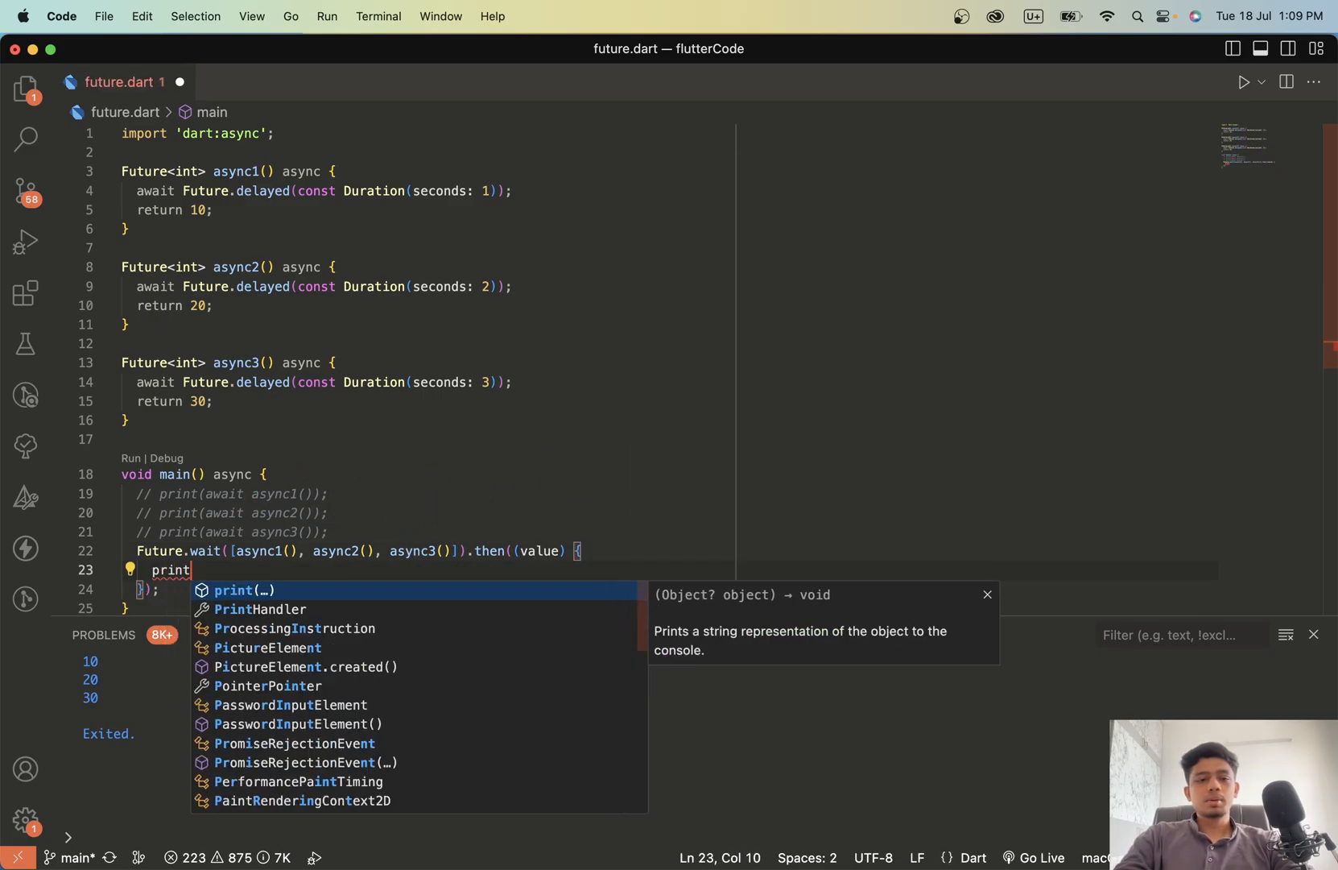
type("(value);")
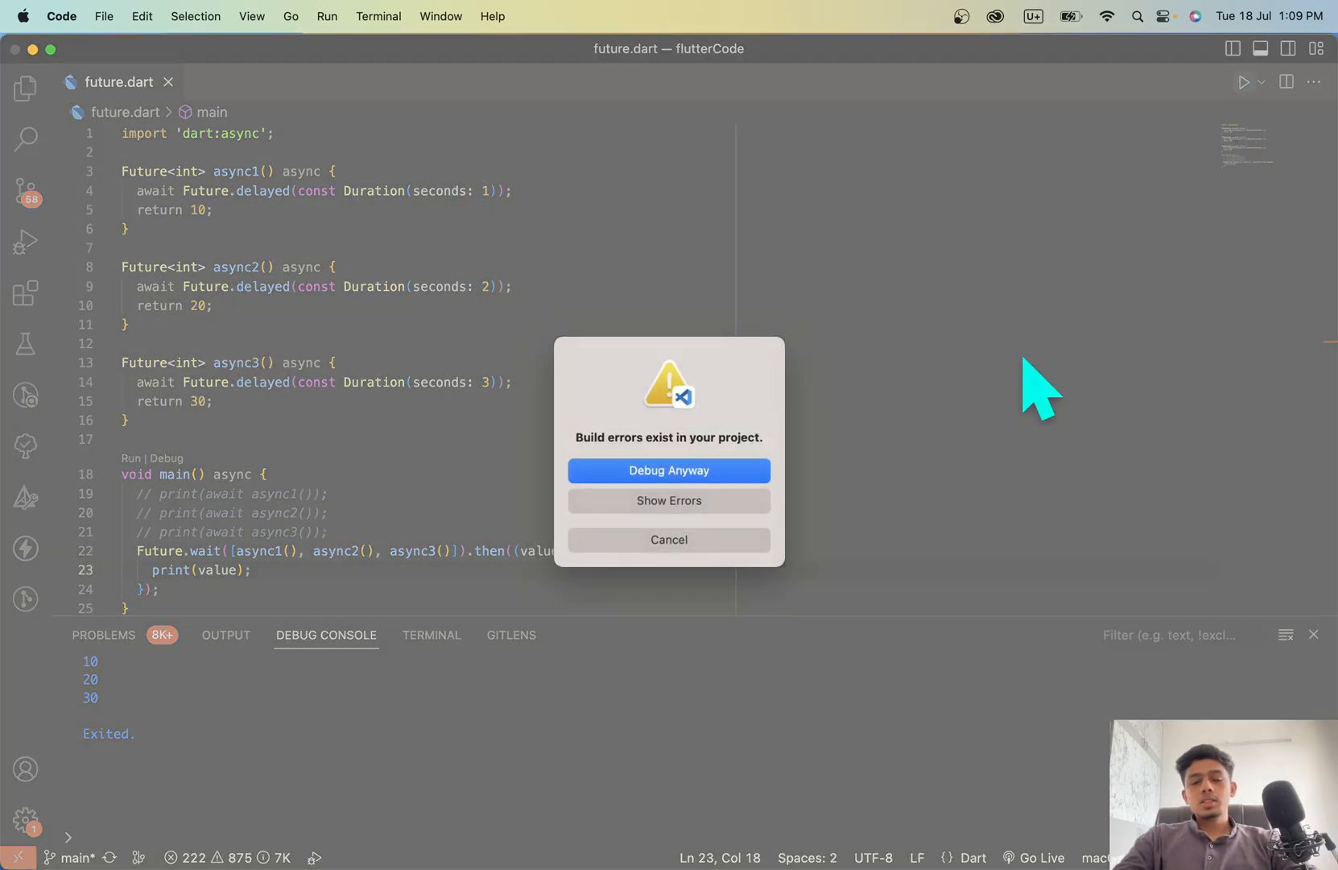
Run the Future.wait version in debug mode despite the build-errors warning
left_click(668, 470)
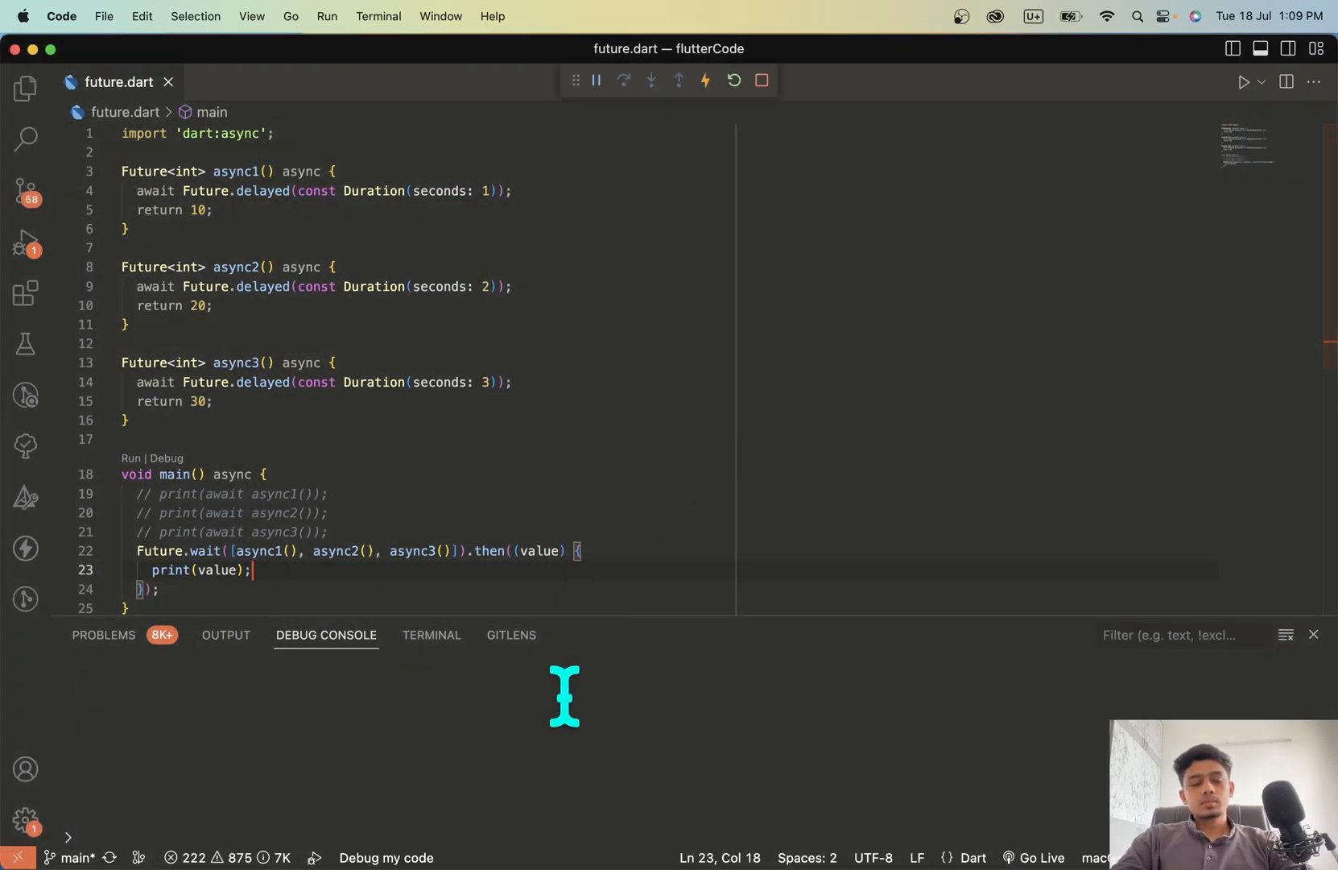
mouse_move(549, 715)
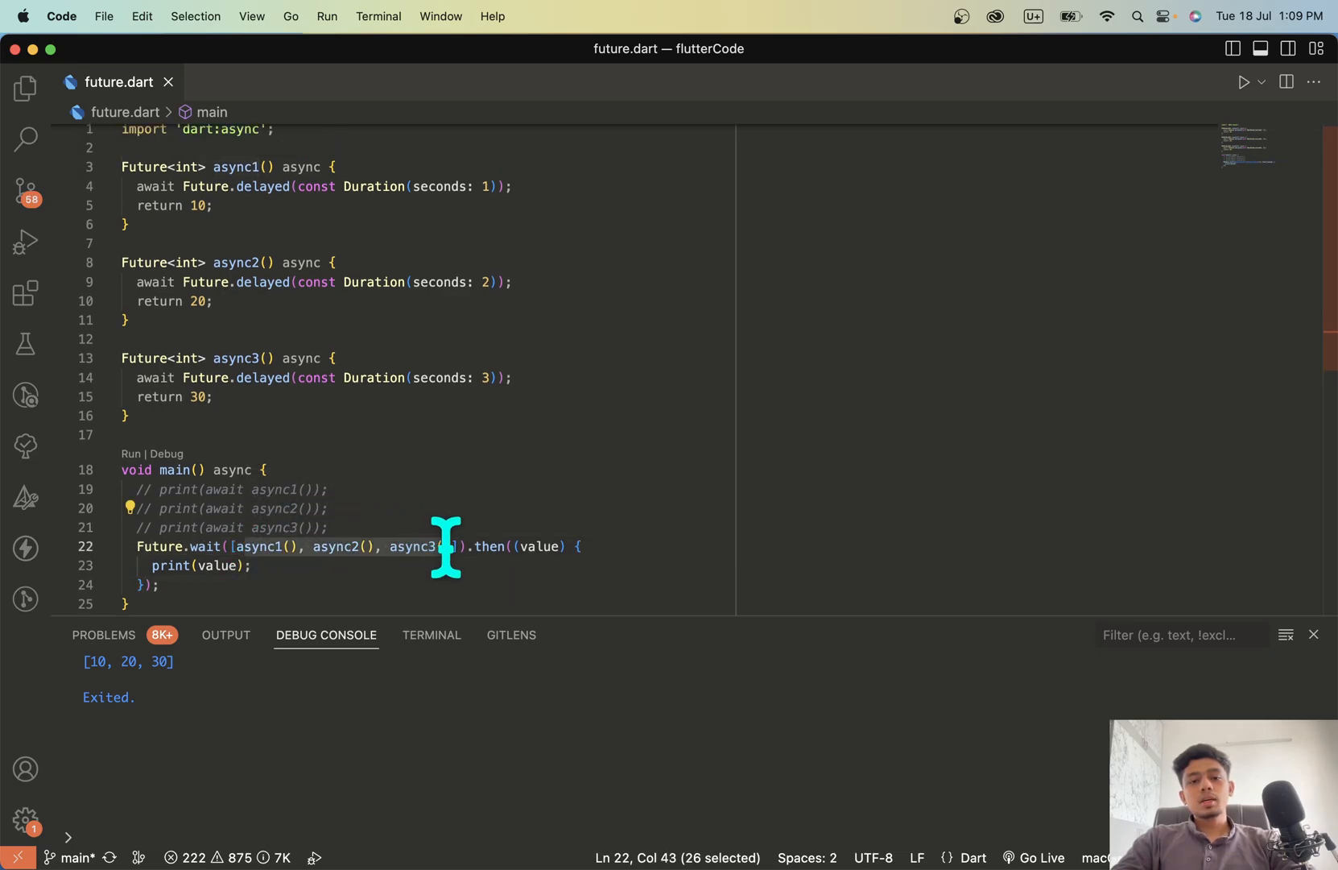
mouse_move(554, 391)
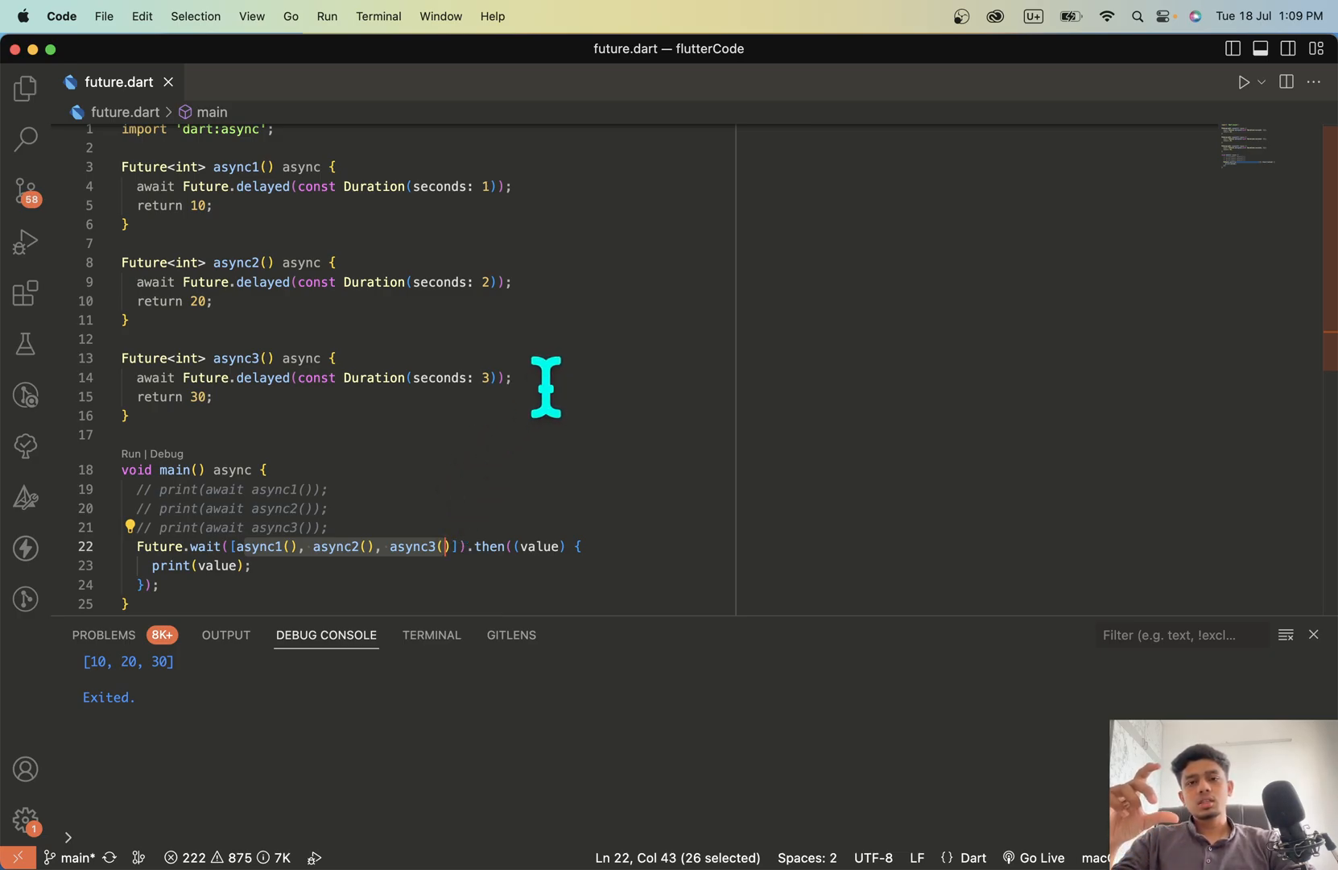
mouse_move(231, 418)
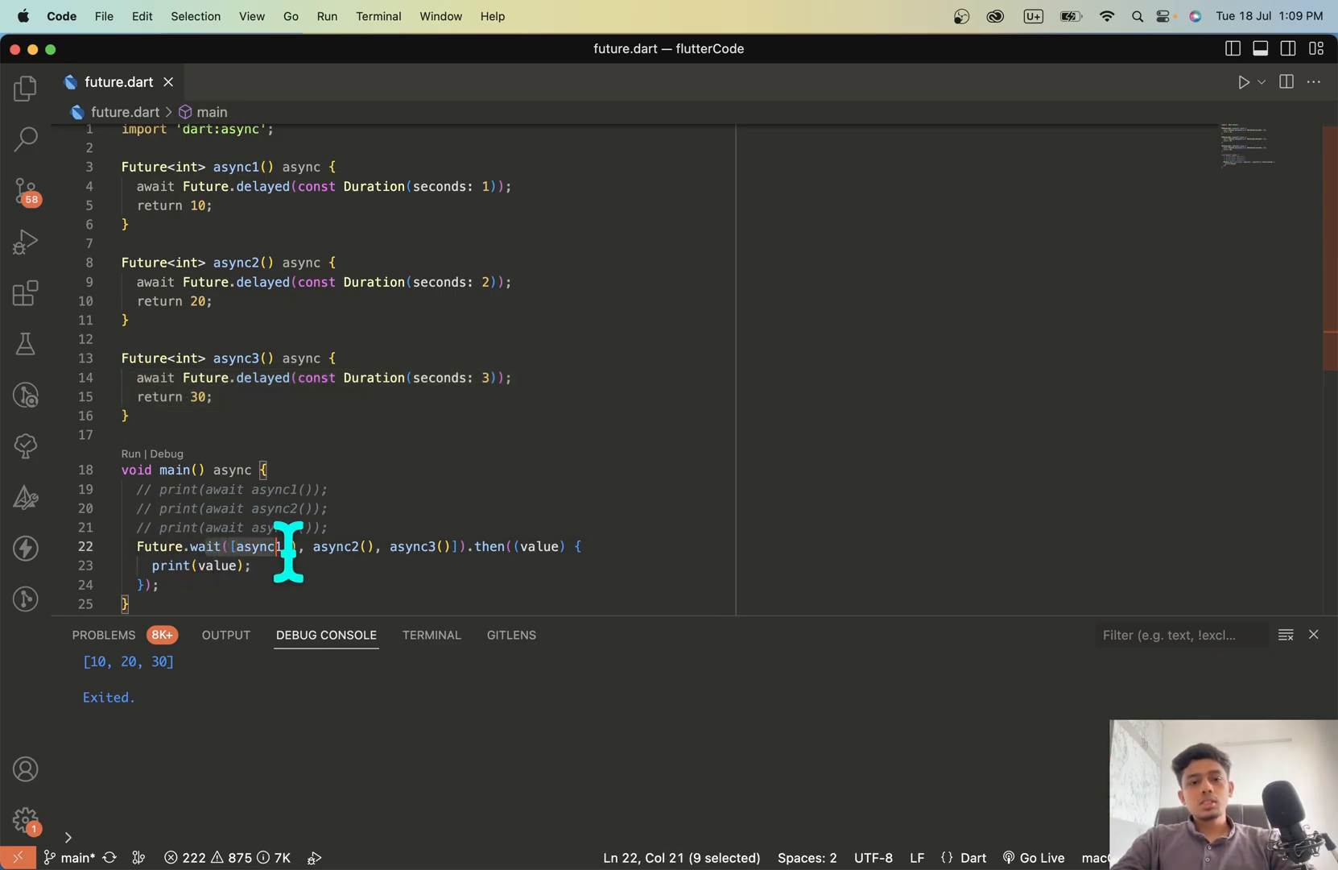
left_click_drag(282, 546, 460, 545)
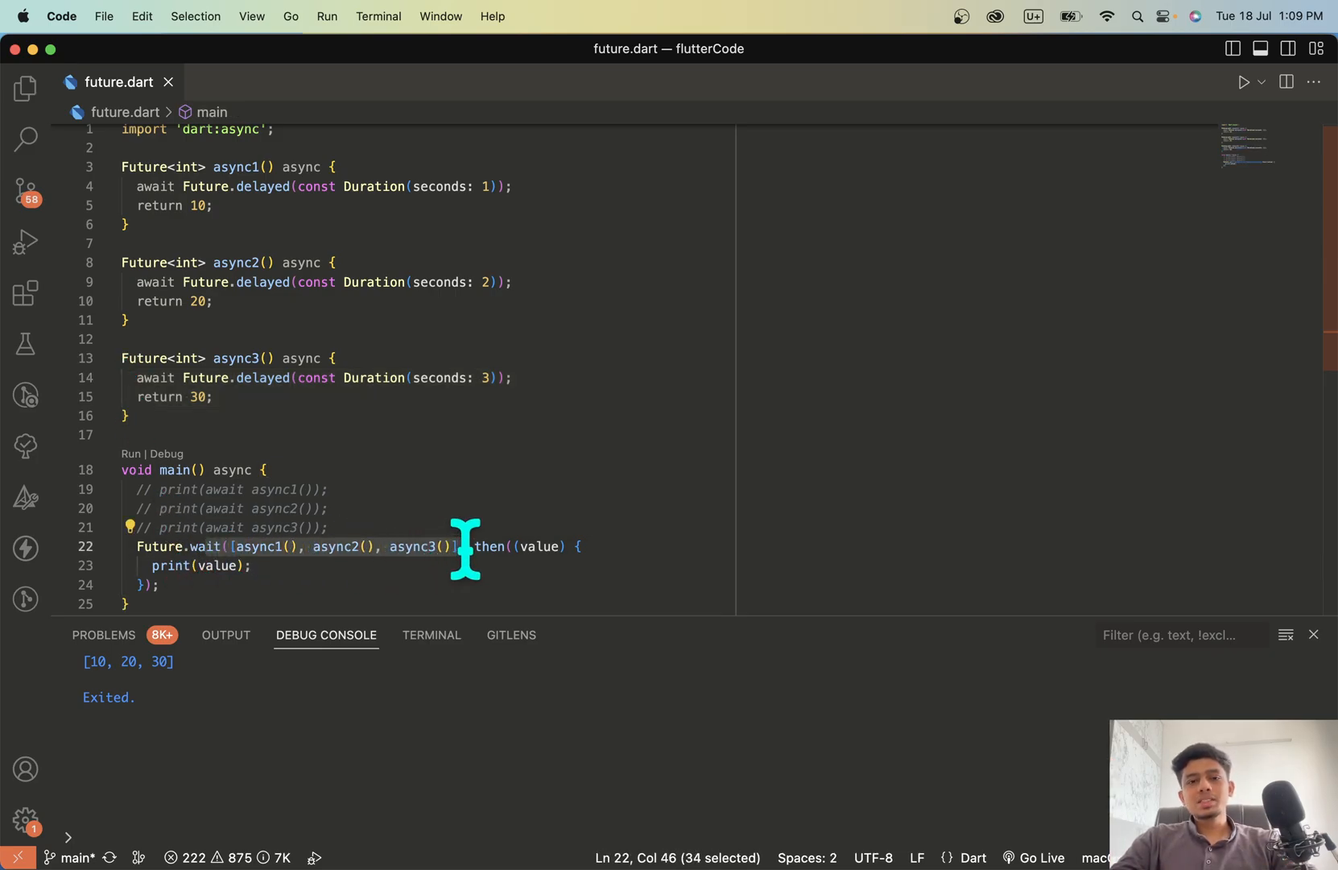
left_click(333, 358)
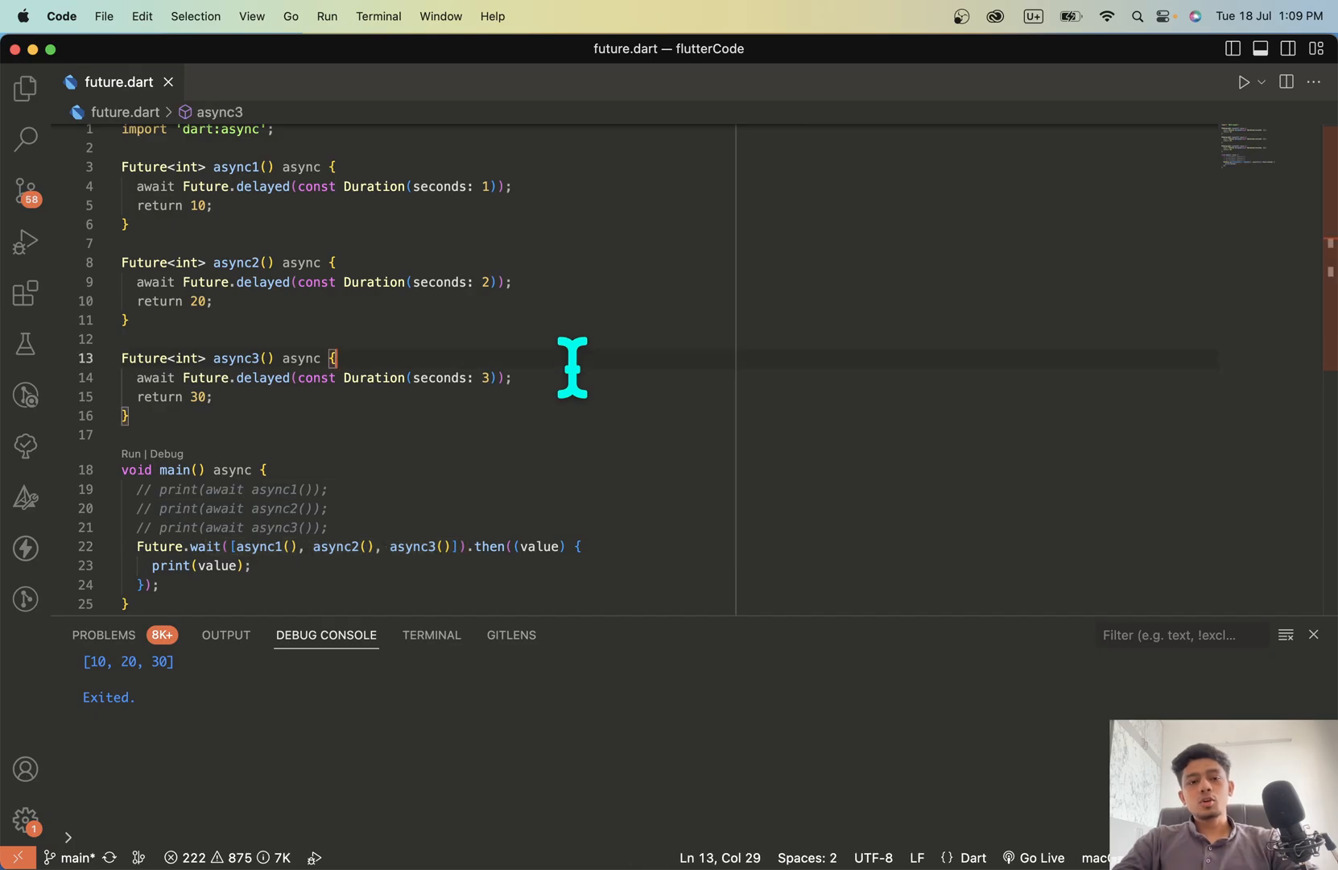
mouse_move(503, 431)
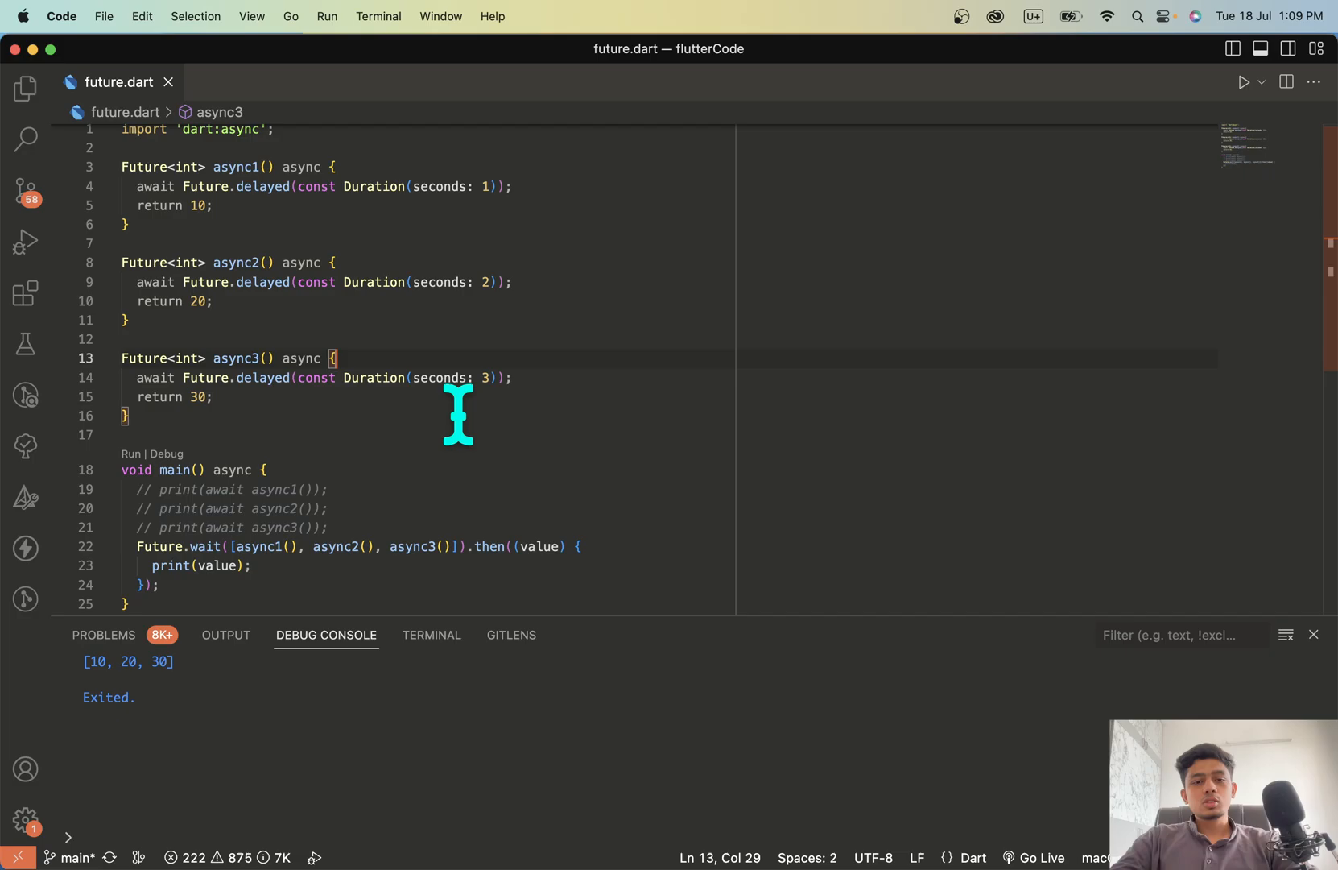
double_click(202, 546)
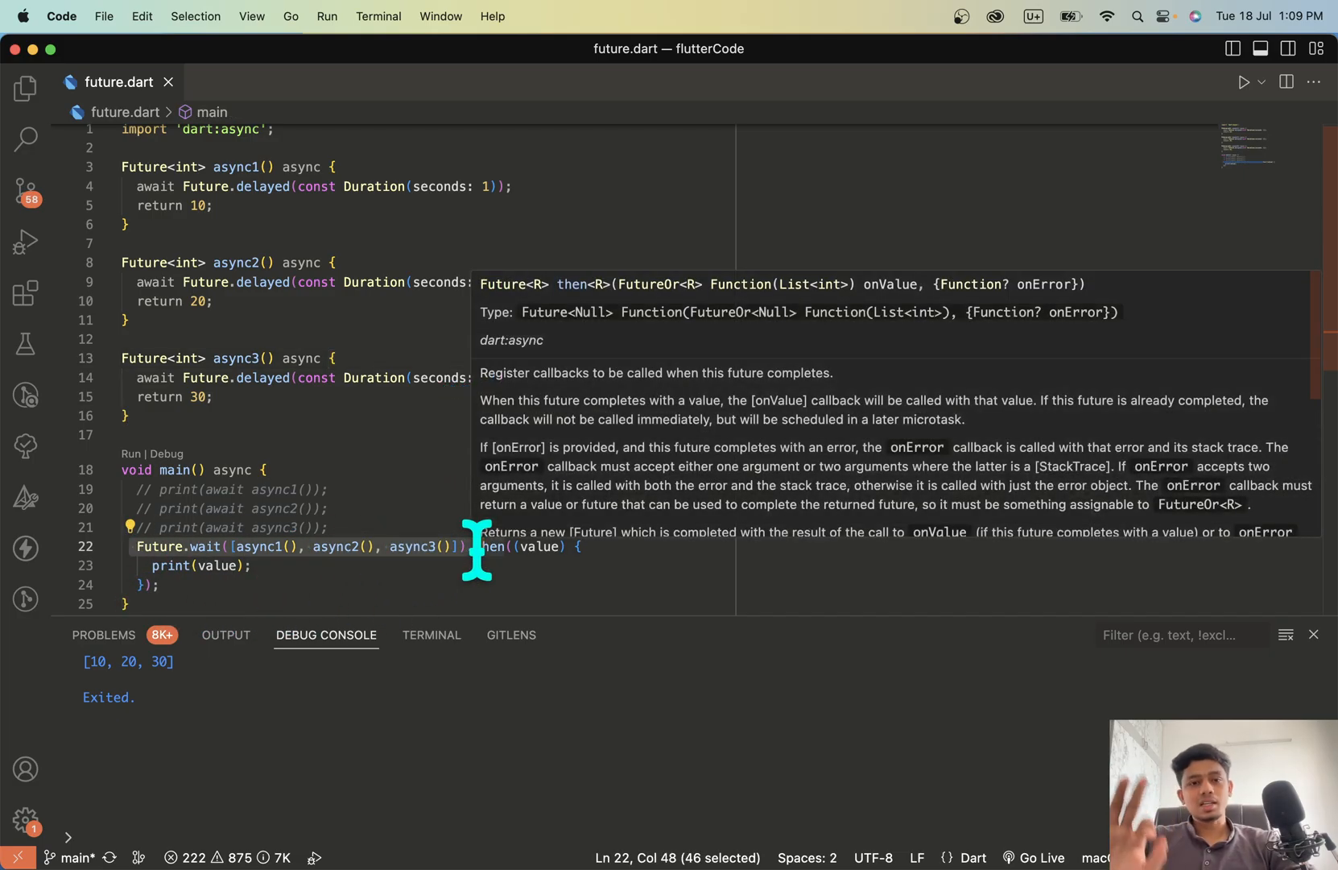
mouse_move(341, 525)
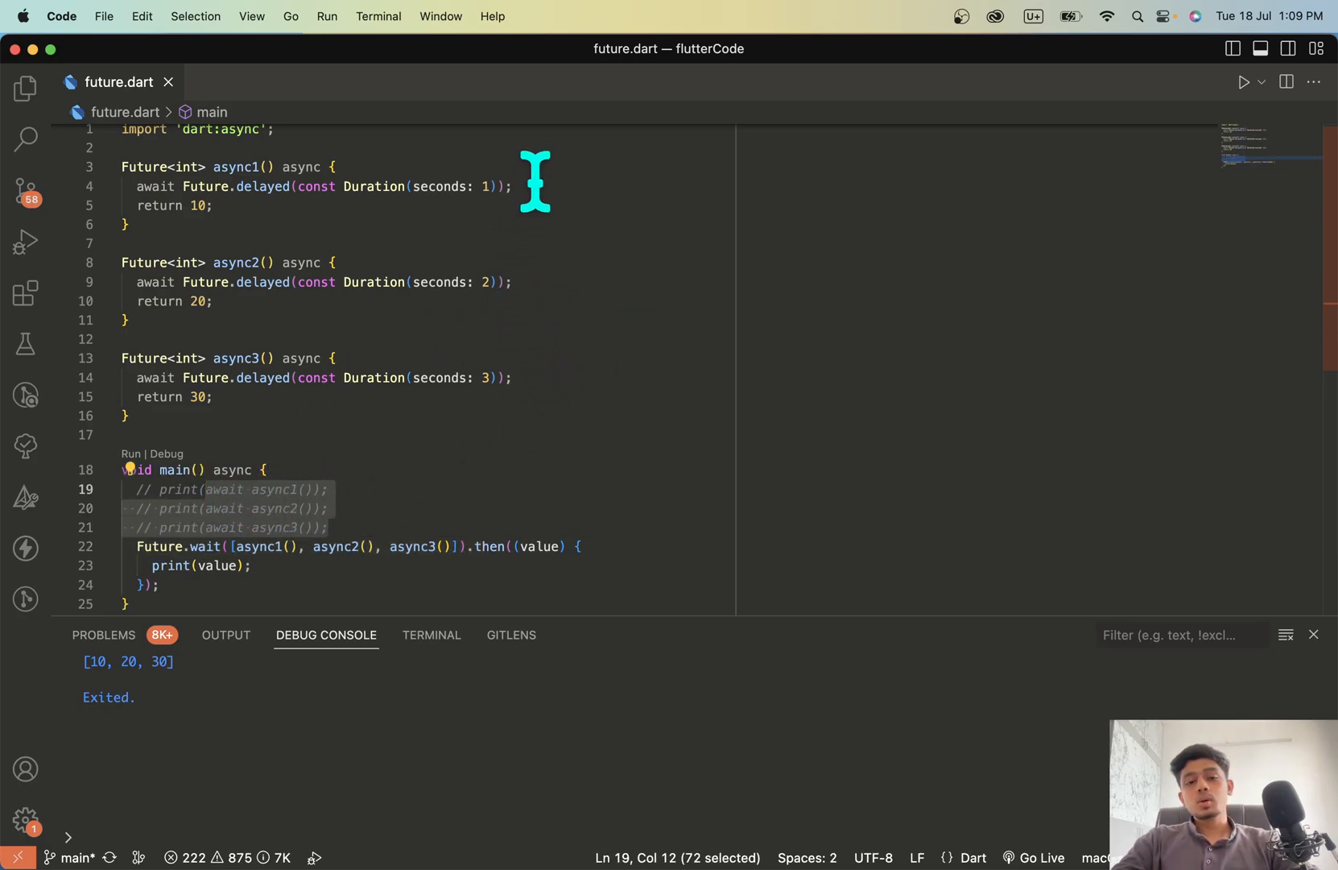
mouse_move(554, 409)
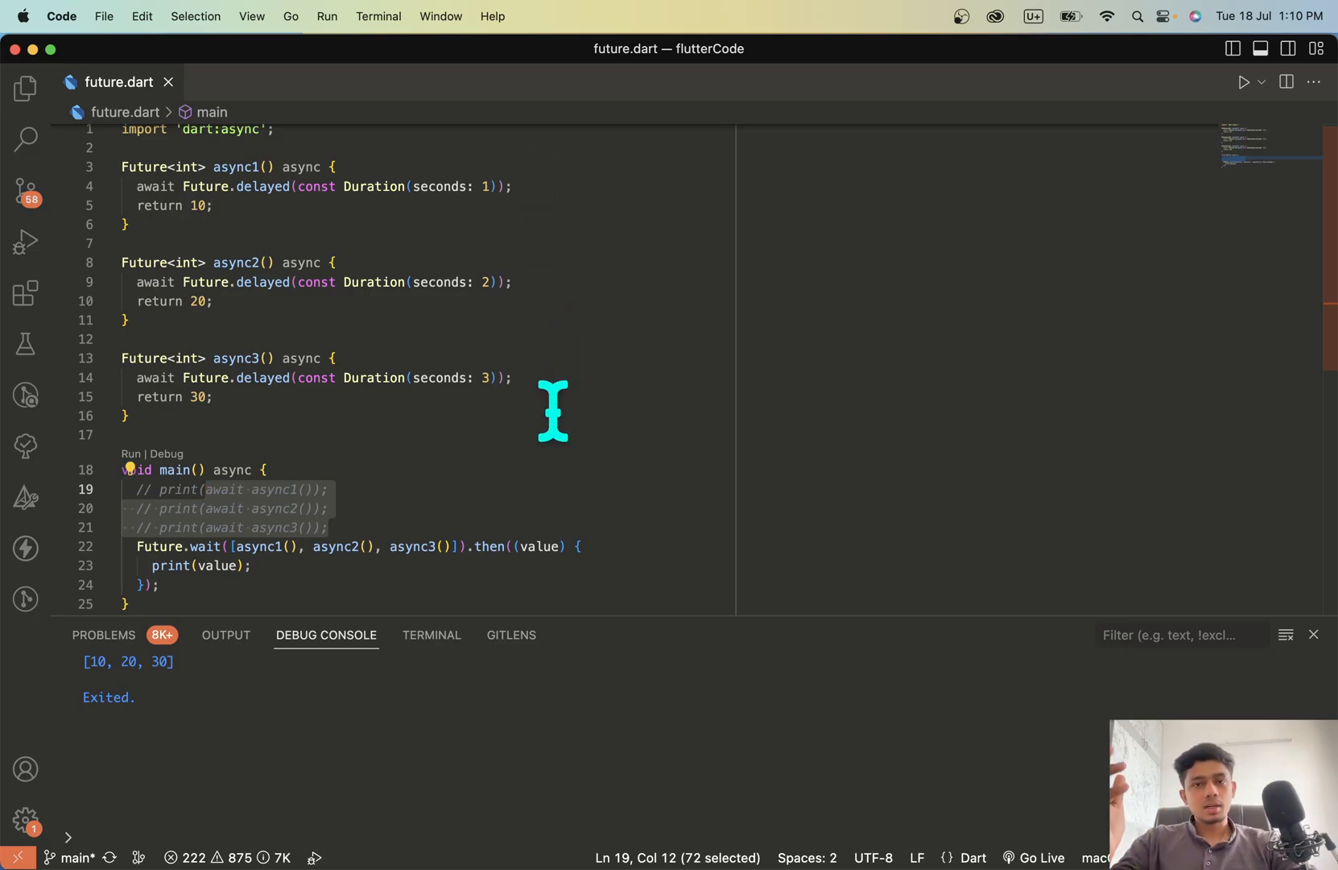